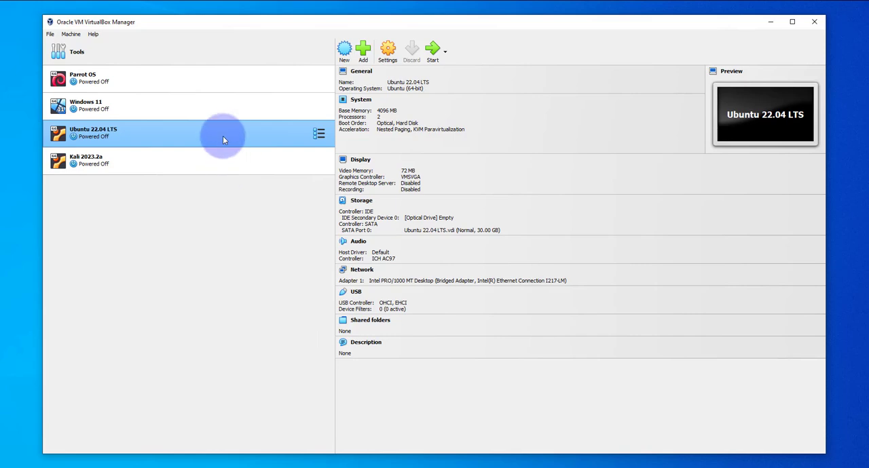
pyautogui.moveTo(253, 141)
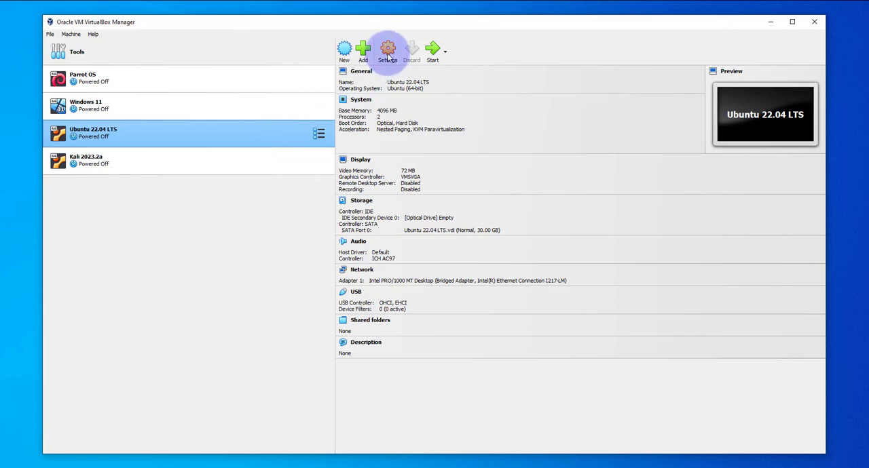
# Step: Set the Ubuntu VM's first network adapter to Bridged Adapter on the Intel Ethernet connection
pyautogui.click(387, 48)
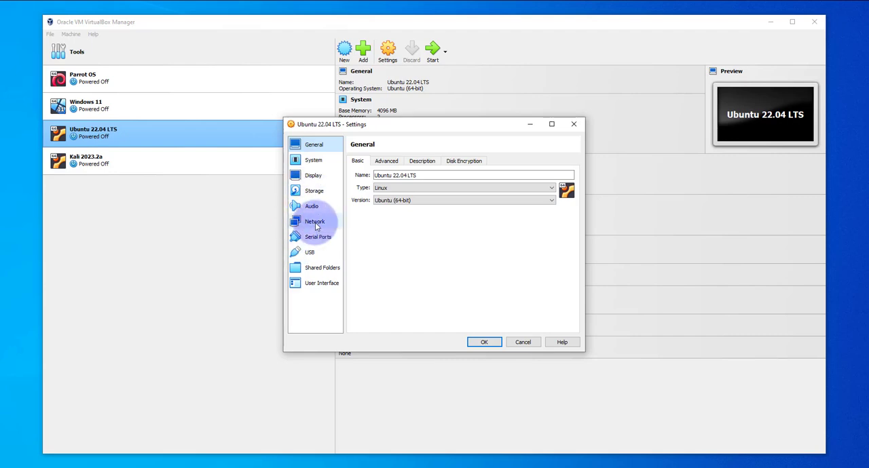
pyautogui.click(315, 221)
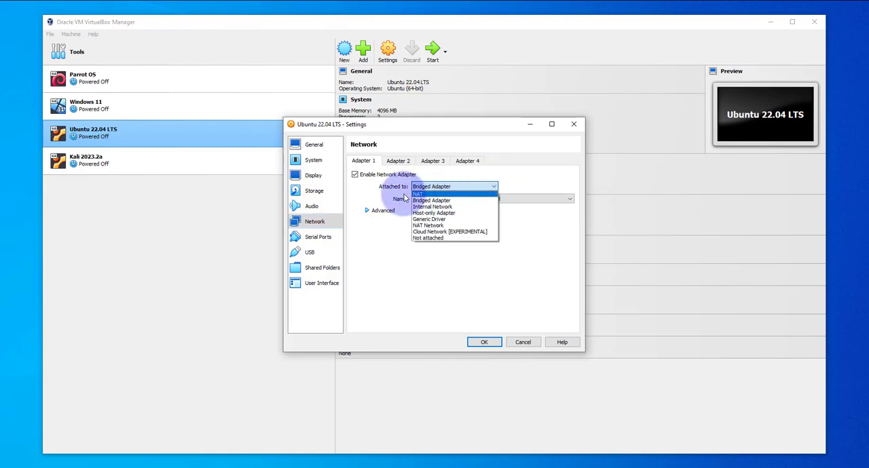
pyautogui.click(432, 201)
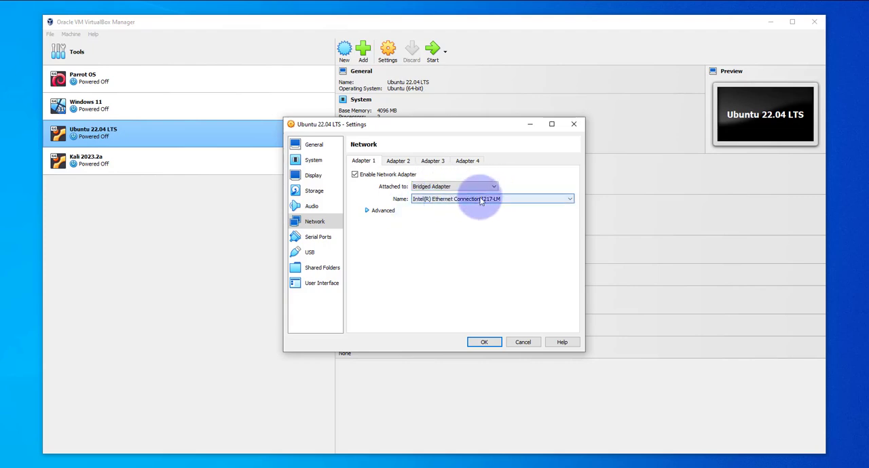
pyautogui.click(569, 198)
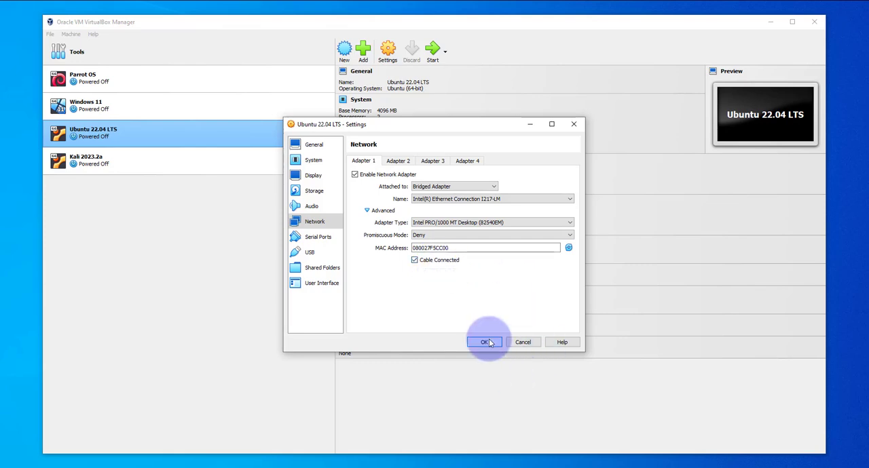
# Step: Save the bridged network setting and start the Ubuntu 22.04 LTS VM normally to its login screen
pyautogui.click(484, 342)
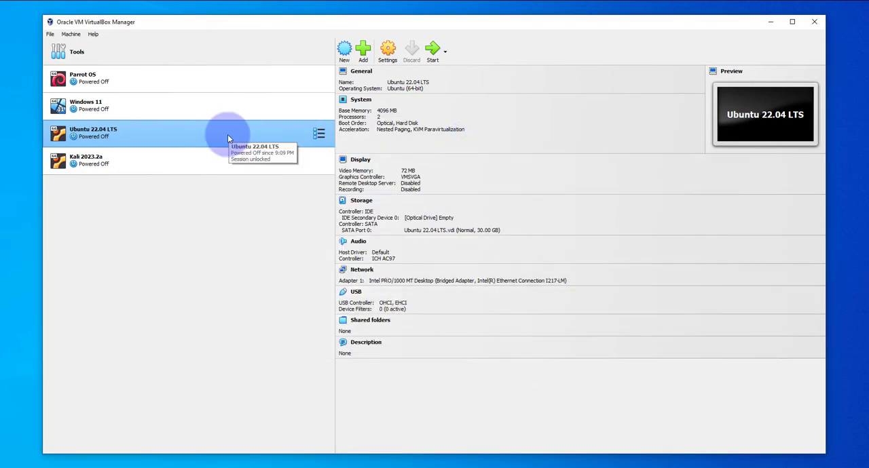
pyautogui.moveTo(95, 135)
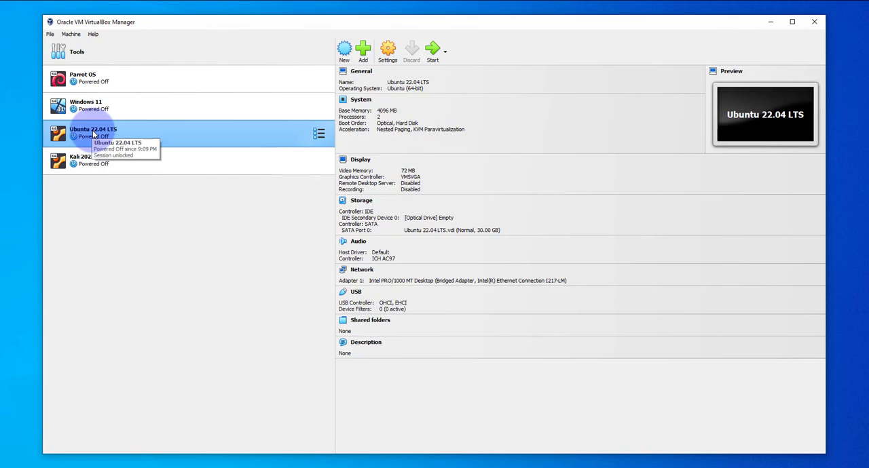
pyautogui.rightClick(92, 133)
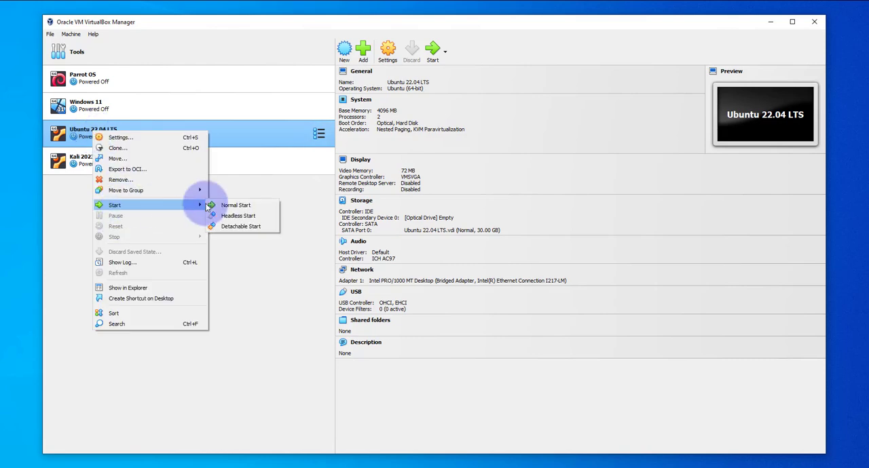
pyautogui.click(236, 205)
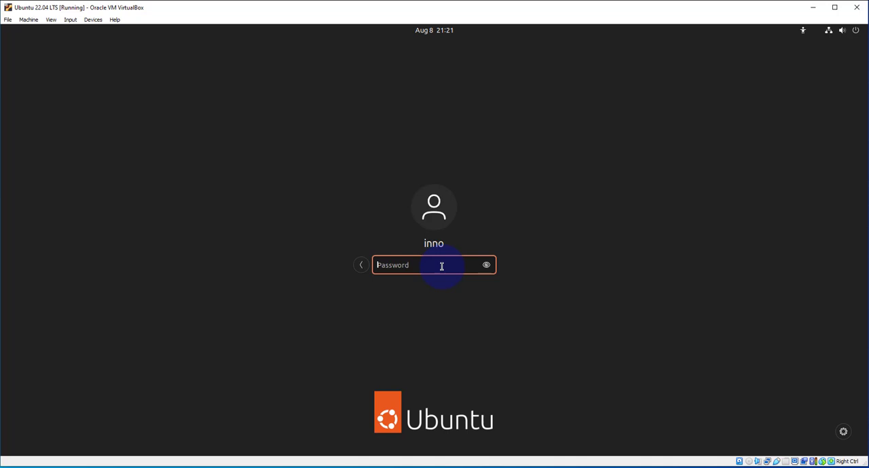
# Step: Log in to Ubuntu with the user password and reach the desktop
pyautogui.write('password')
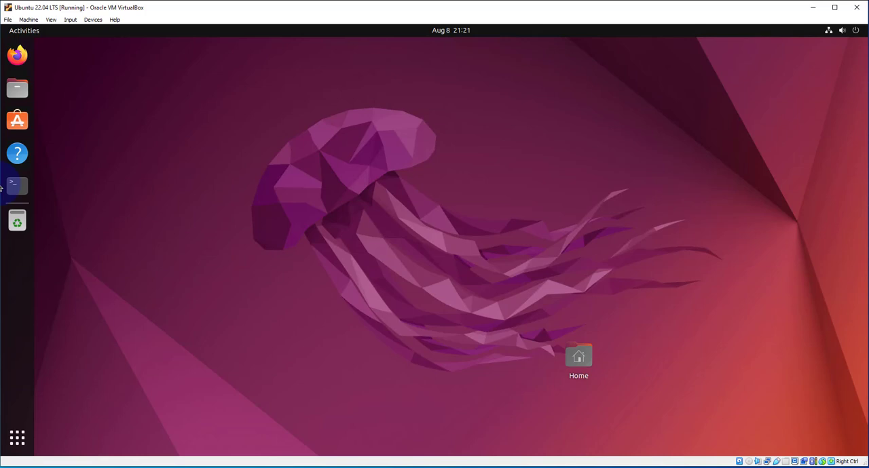
pyautogui.click(16, 186)
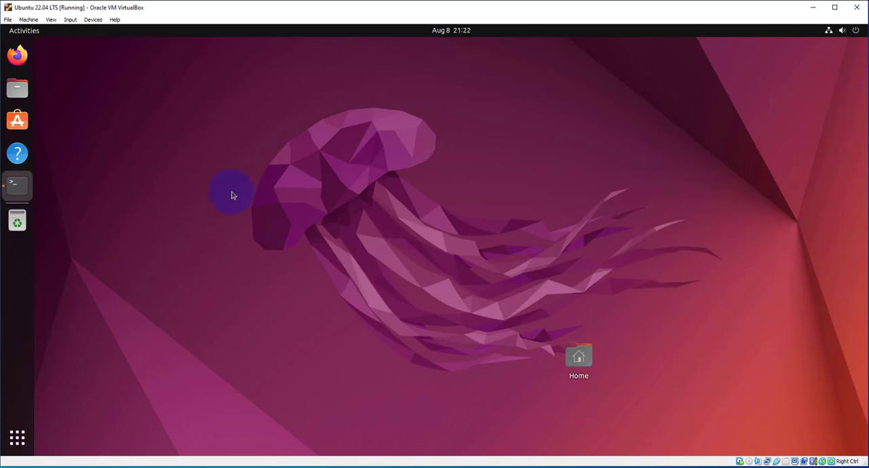
# Step: Run ip add in an enlarged terminal, showing enp0s3 at 172.16.1.100/24 and no wireless interface
pyautogui.click(16, 185)
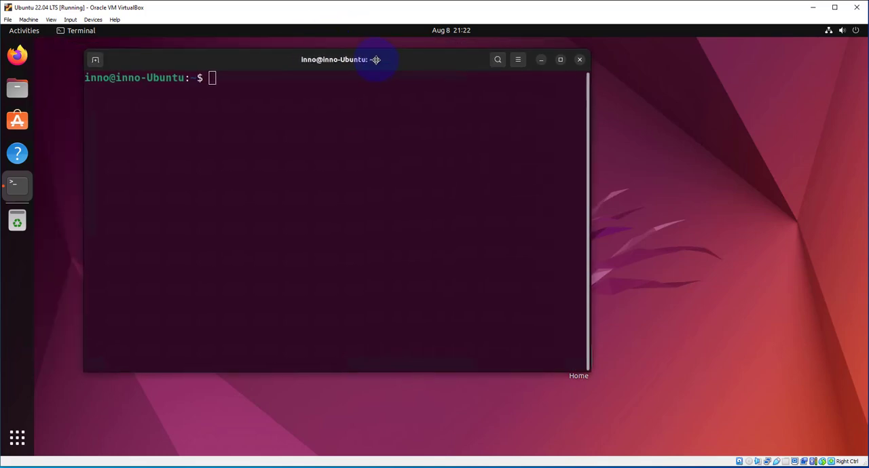
pyautogui.moveTo(589, 372); pyautogui.dragTo(763, 399)
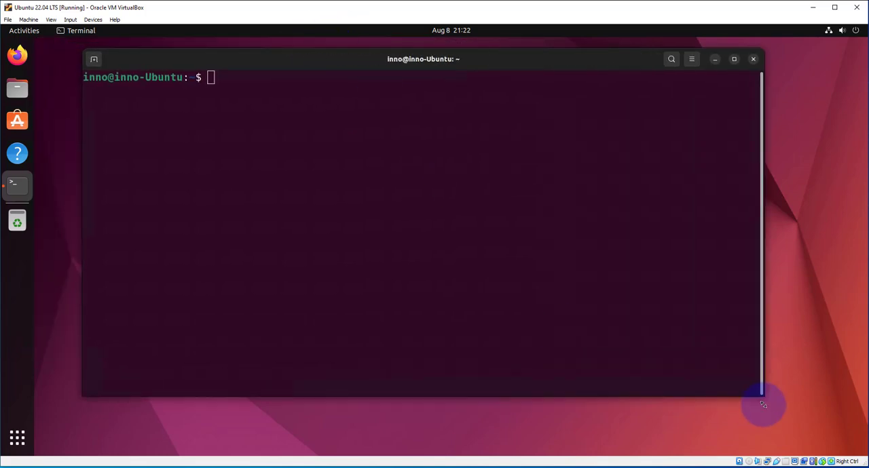
pyautogui.write('ip add')
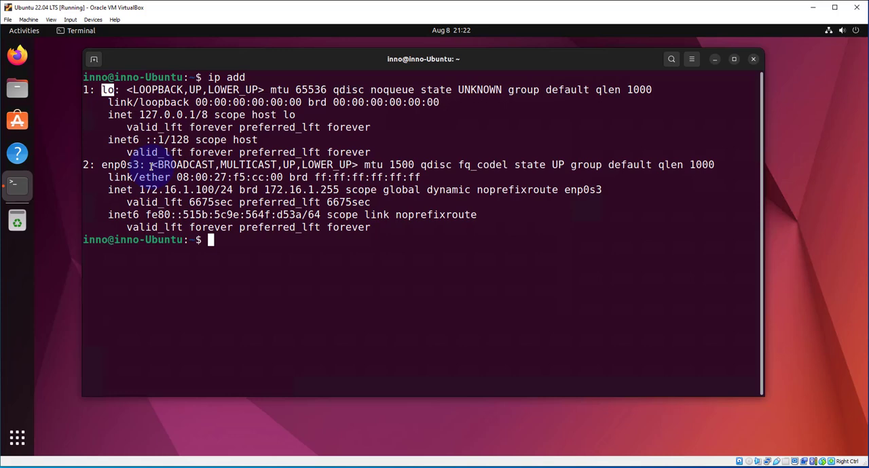
pyautogui.doubleClick(162, 190)
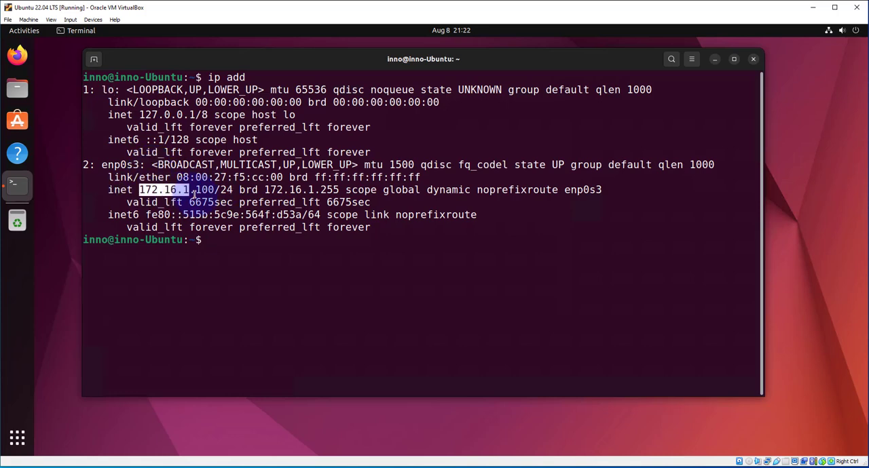
pyautogui.click(210, 241)
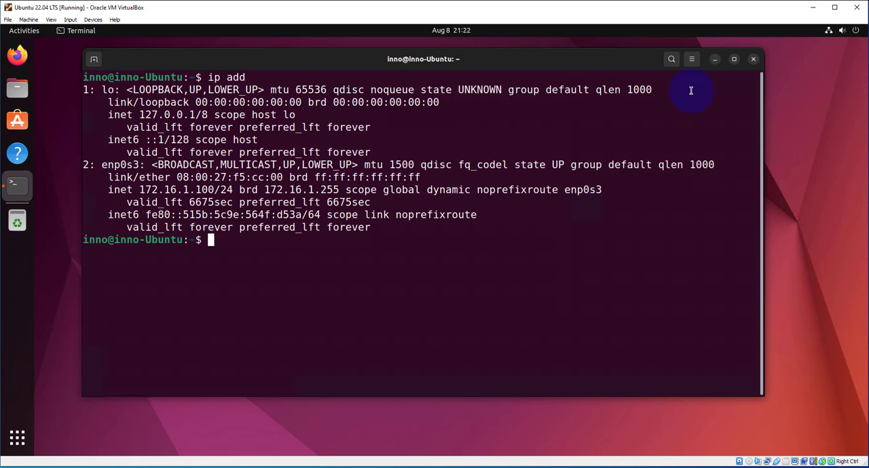
pyautogui.moveTo(714, 59)
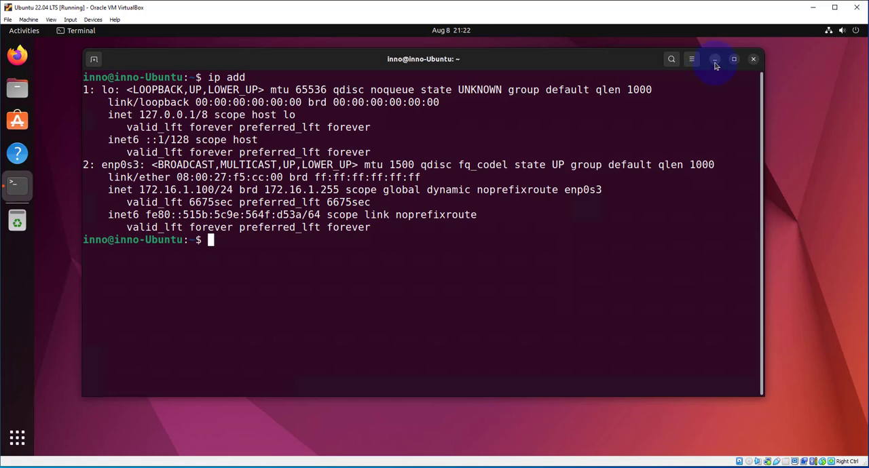
# Step: Minimize the terminal and bring up the system menu listing Wired Connected and Settings
pyautogui.click(714, 59)
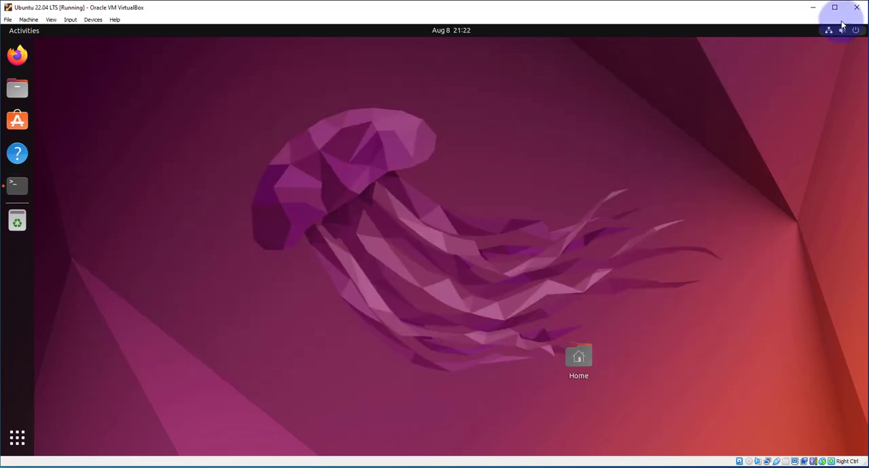
pyautogui.moveTo(833, 35)
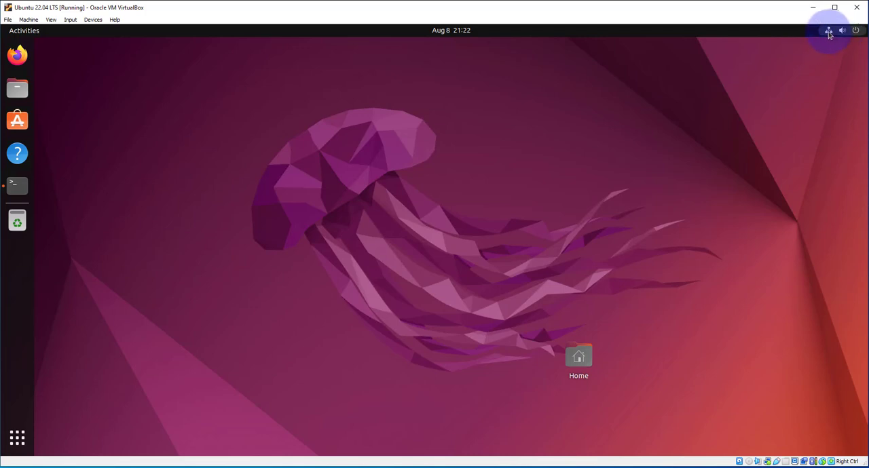
pyautogui.click(829, 30)
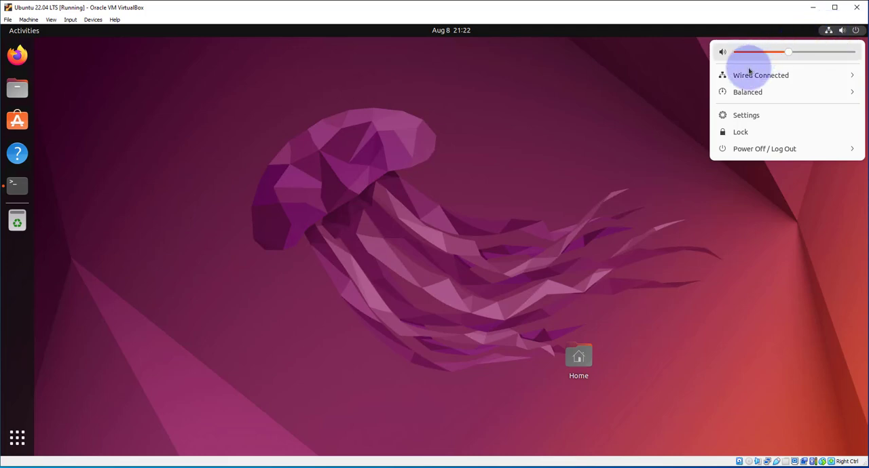
pyautogui.moveTo(741, 131)
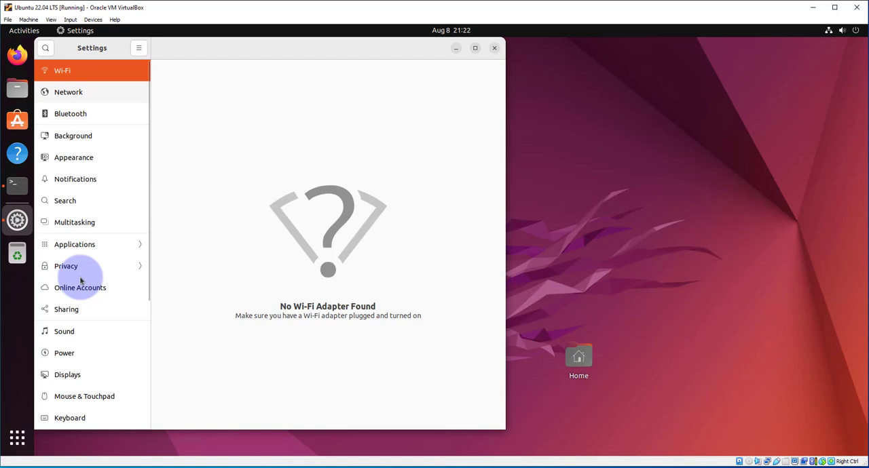
pyautogui.moveTo(266, 312)
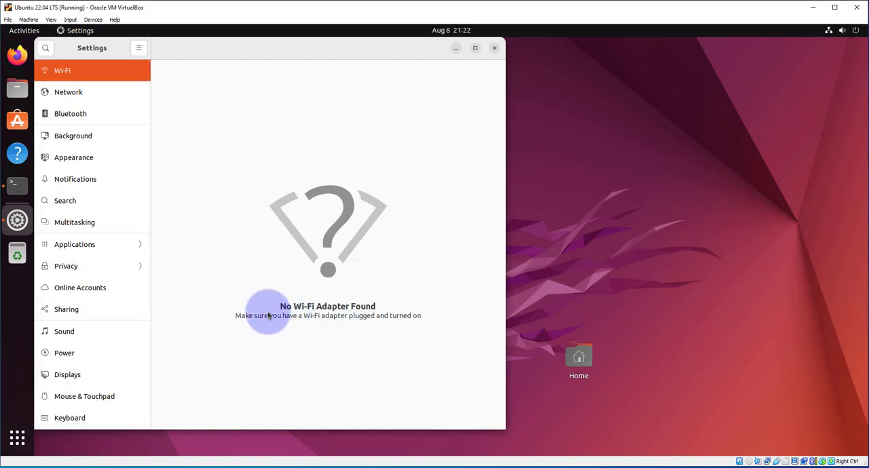
pyautogui.moveTo(394, 315)
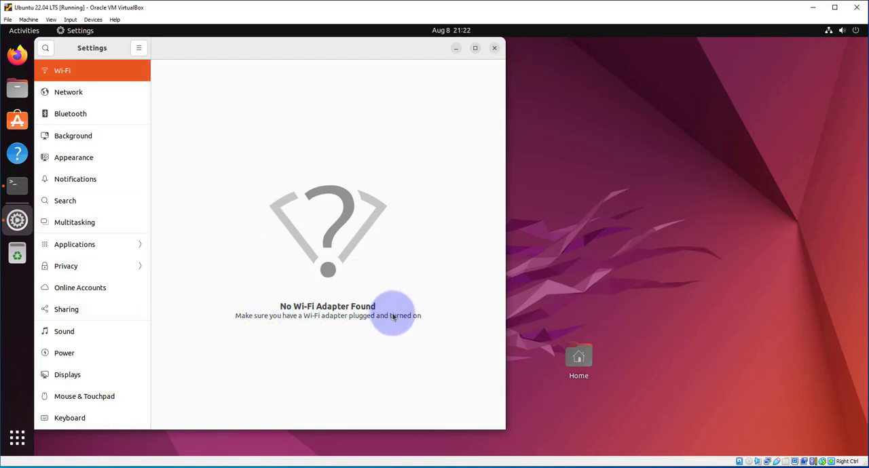
pyautogui.click(494, 48)
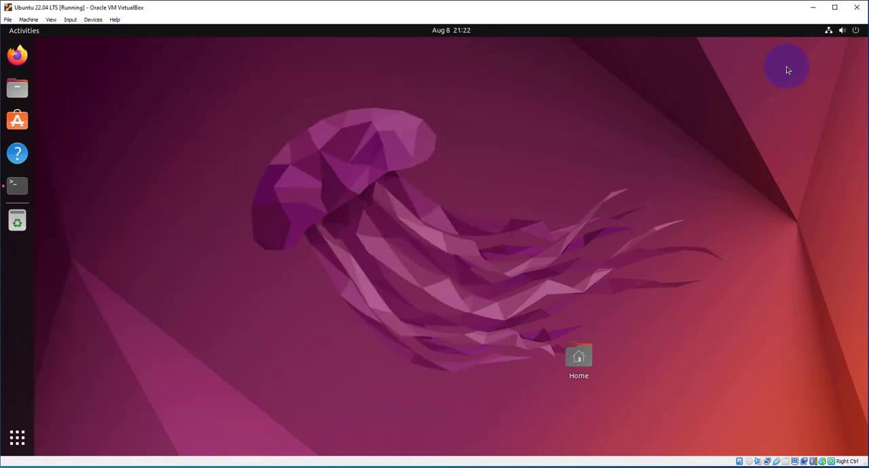
pyautogui.moveTo(833, 8)
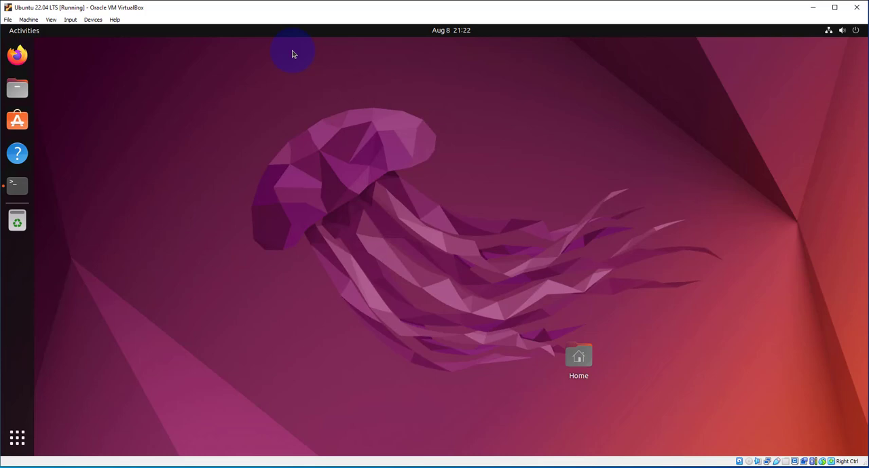
pyautogui.moveTo(92, 19)
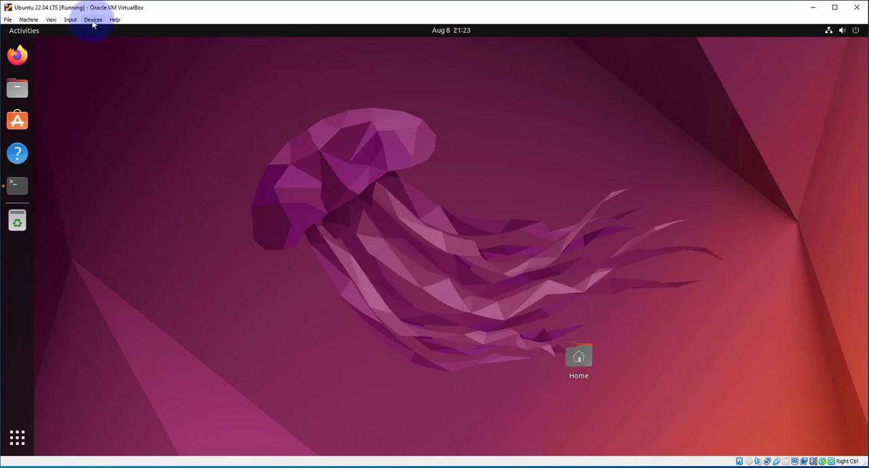
pyautogui.click(92, 19)
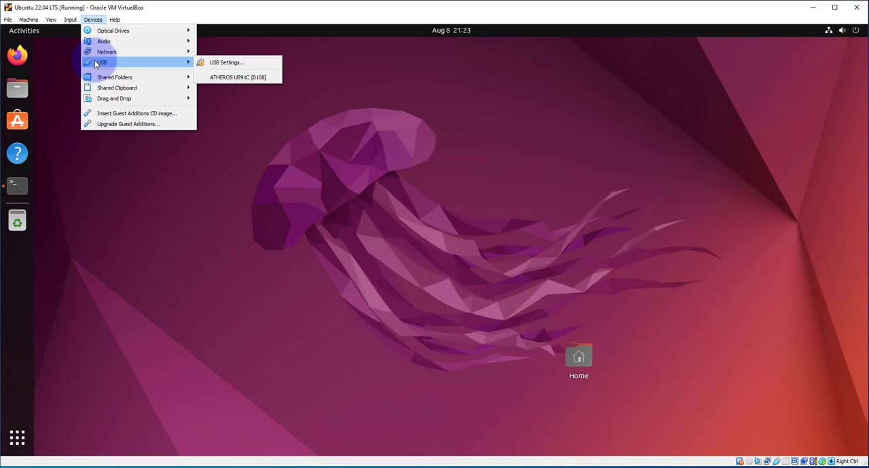
pyautogui.moveTo(237, 76)
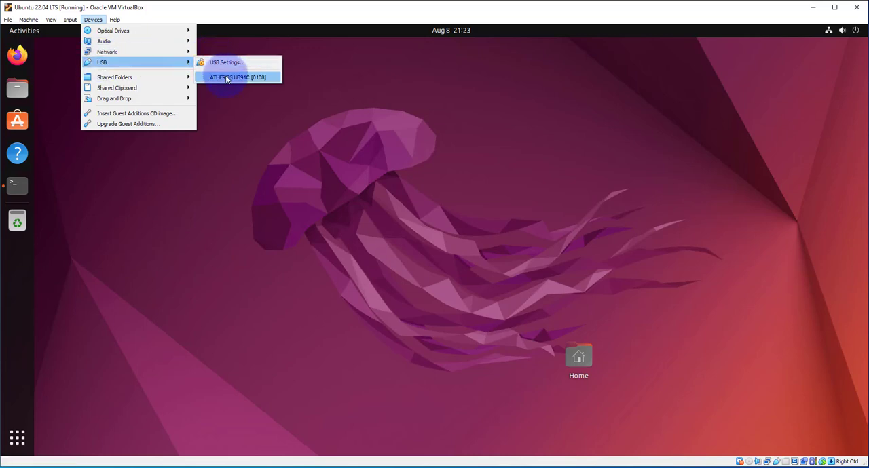
pyautogui.moveTo(238, 76)
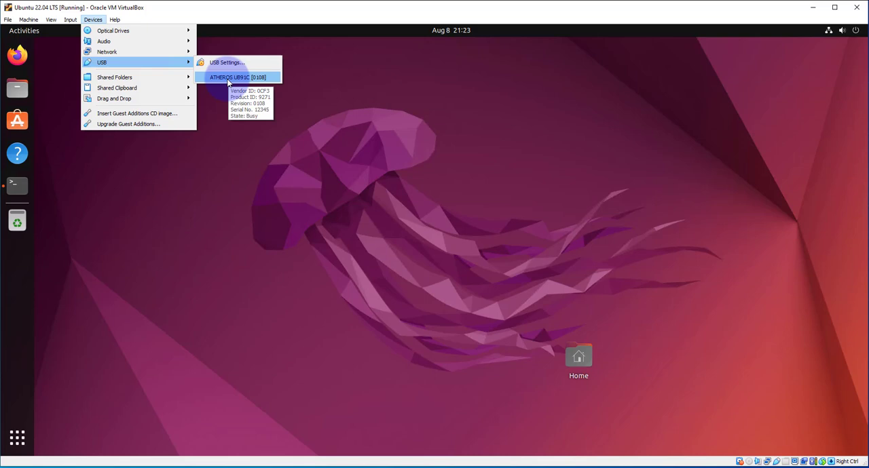
pyautogui.moveTo(224, 80)
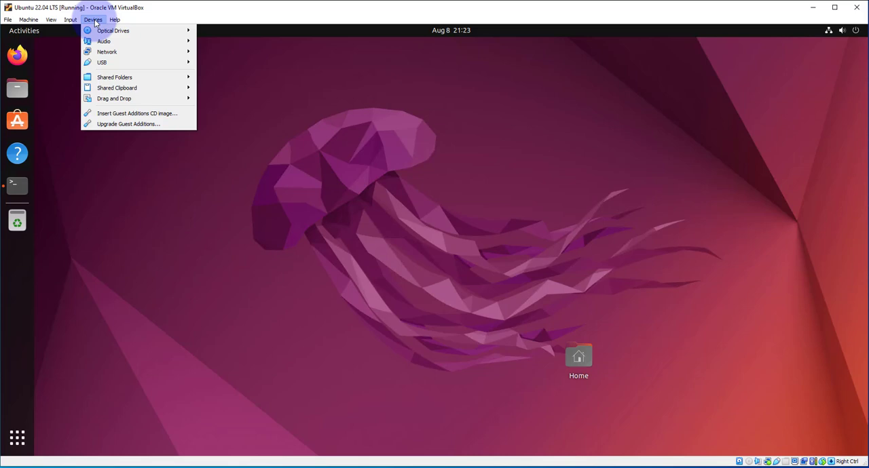
pyautogui.moveTo(102, 63)
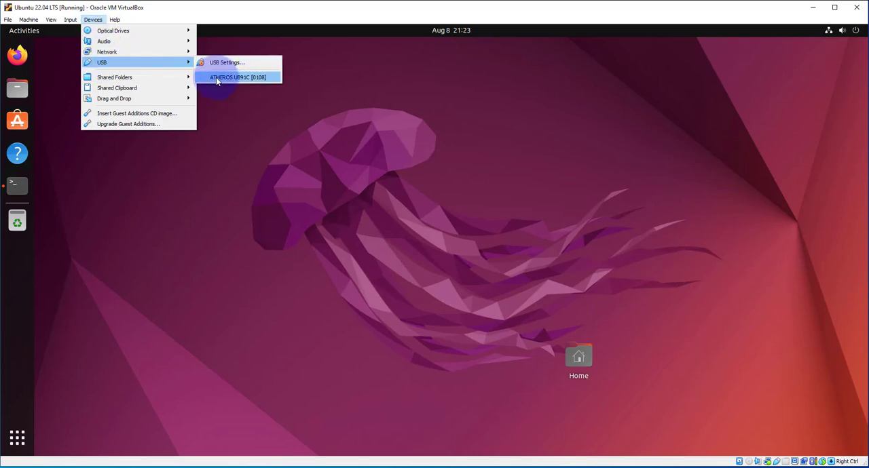
pyautogui.click(236, 76)
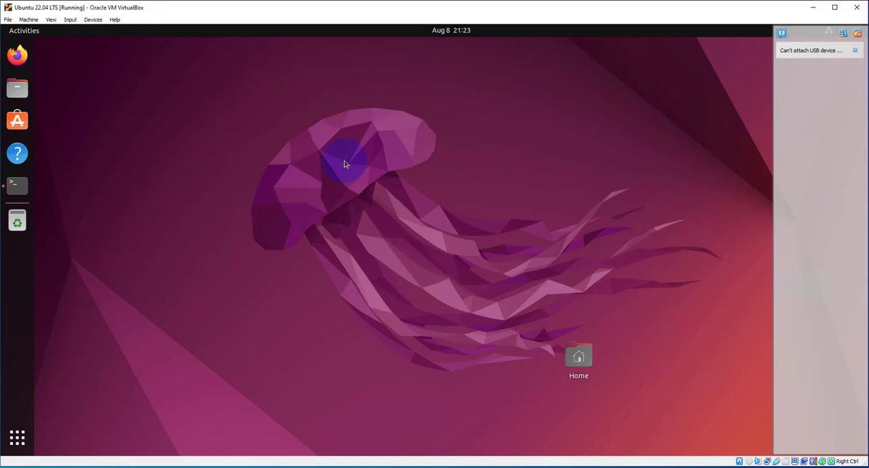
pyautogui.moveTo(790, 57)
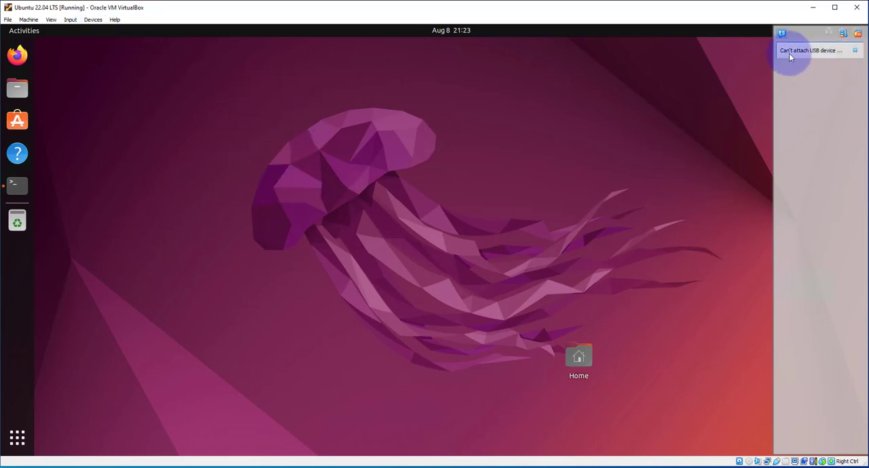
pyautogui.moveTo(813, 60)
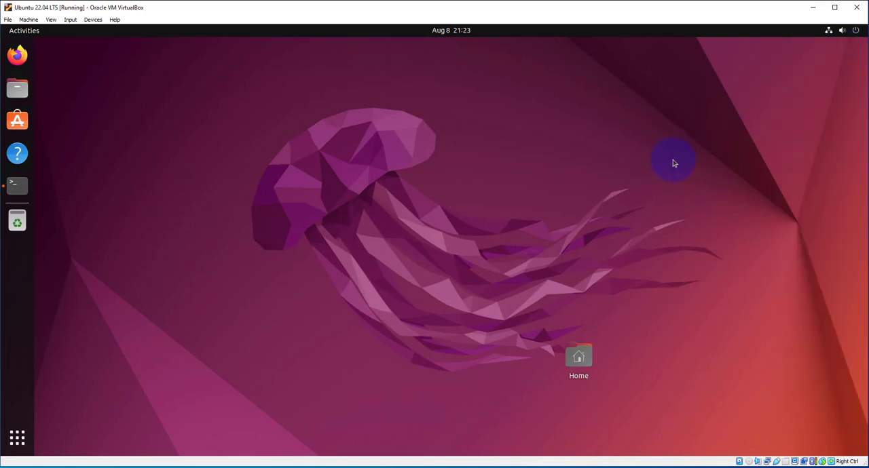
# Step: Pass the ATHEROS UB91C [0108] USB adapter through to the VM via Devices > USB
pyautogui.click(93, 19)
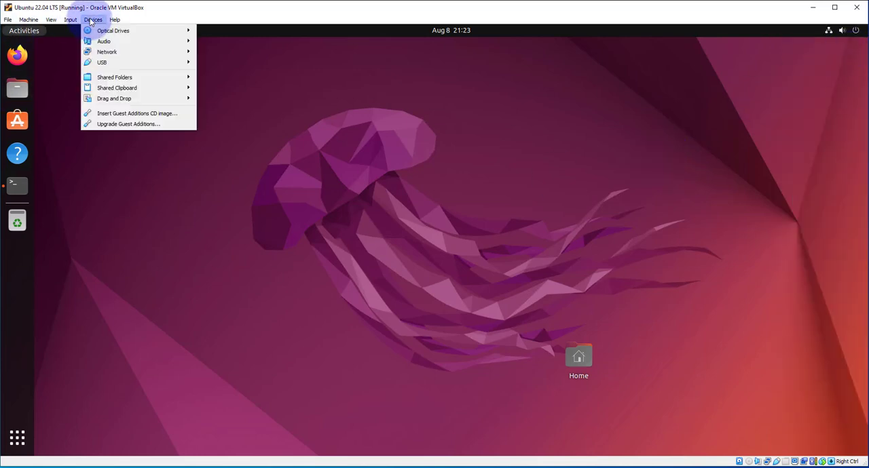
pyautogui.moveTo(102, 62)
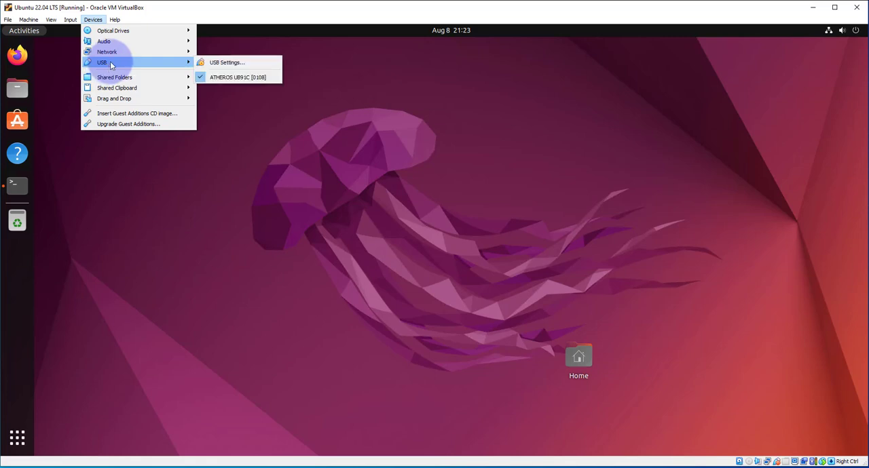
pyautogui.moveTo(237, 76)
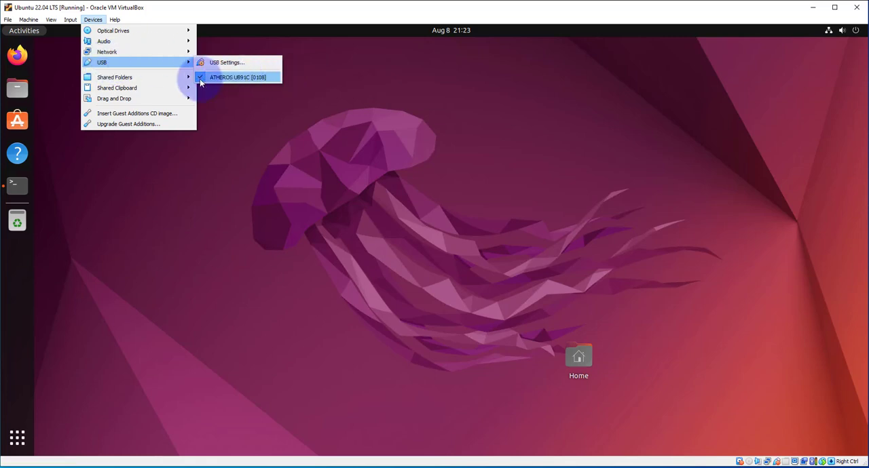
pyautogui.click(236, 76)
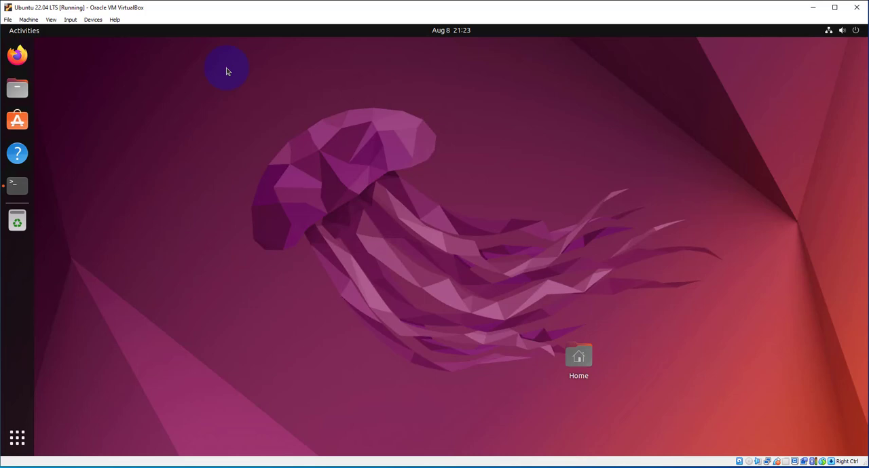
pyautogui.moveTo(745, 33)
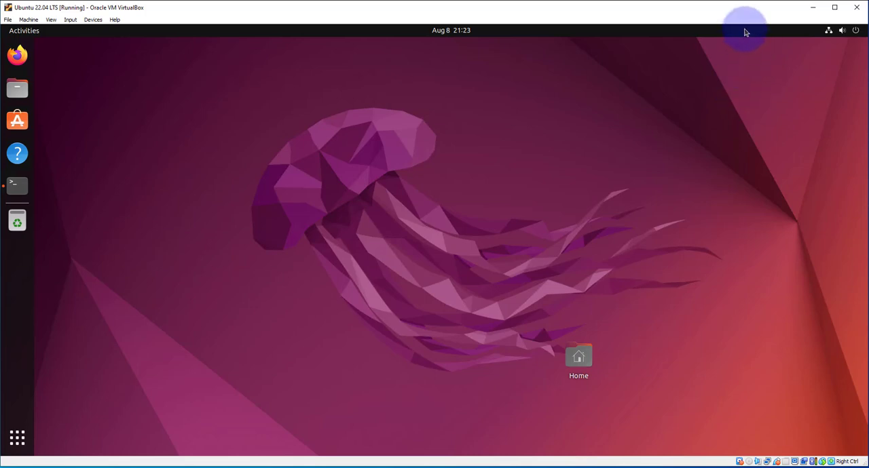
pyautogui.moveTo(825, 44)
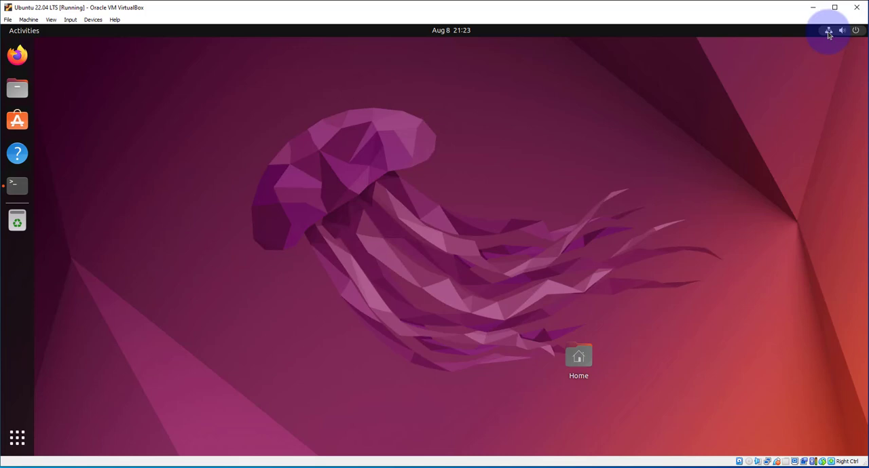
pyautogui.click(828, 30)
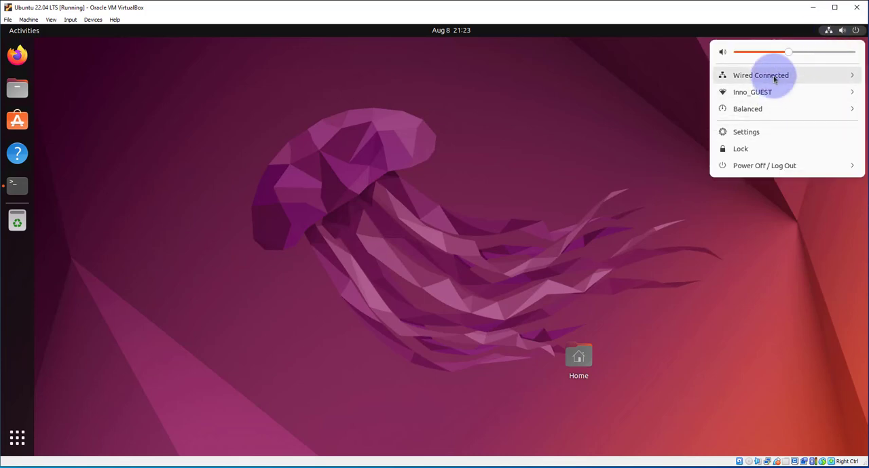
pyautogui.moveTo(709, 95)
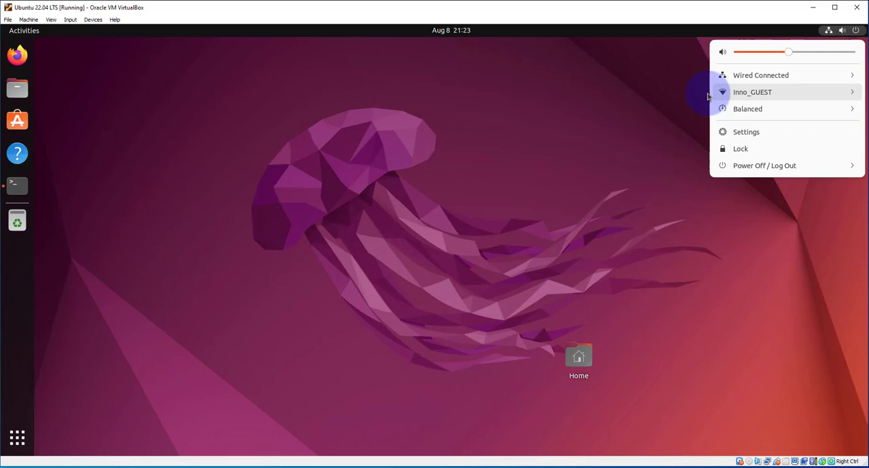
pyautogui.moveTo(767, 93)
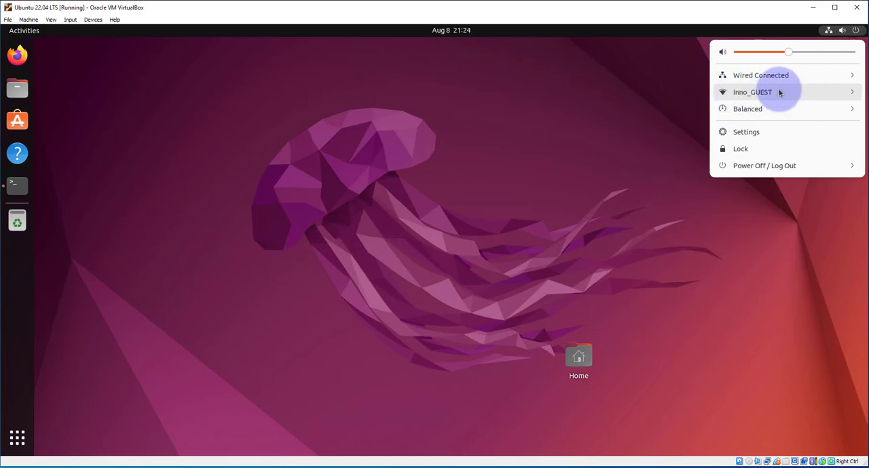
pyautogui.click(752, 92)
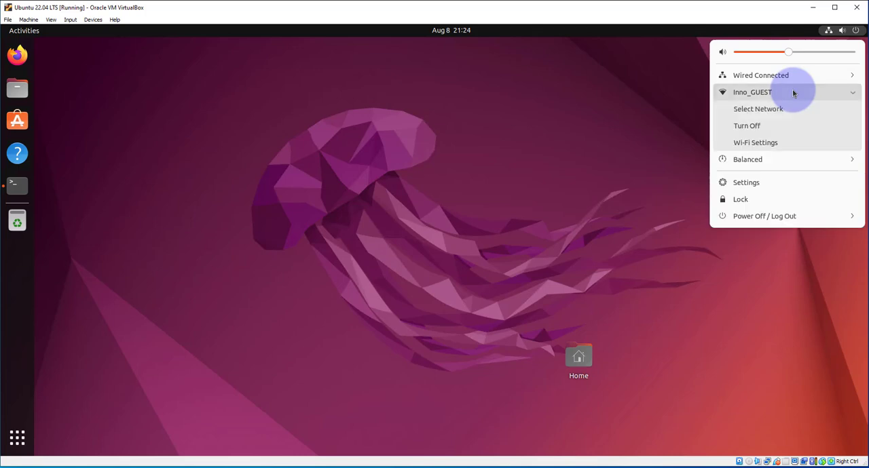
pyautogui.moveTo(777, 108)
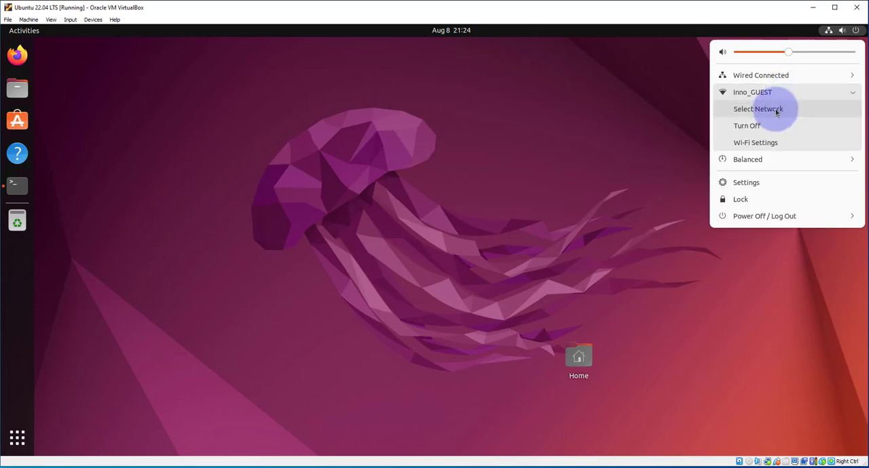
pyautogui.click(757, 109)
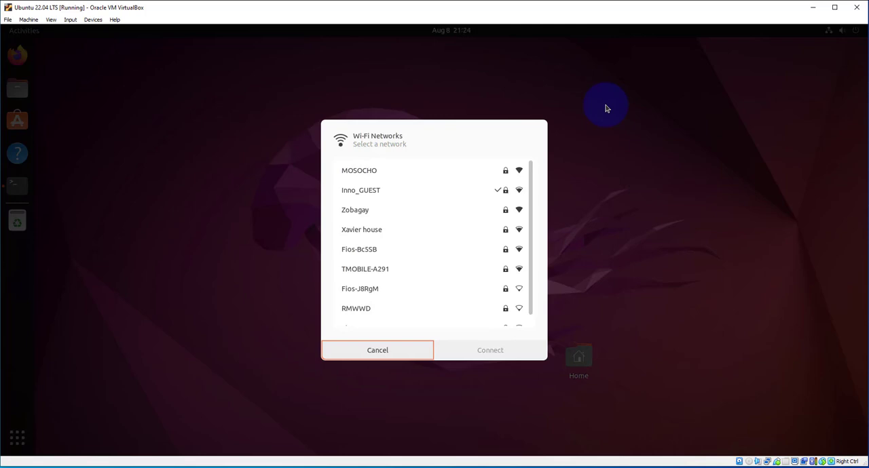
pyautogui.moveTo(399, 217)
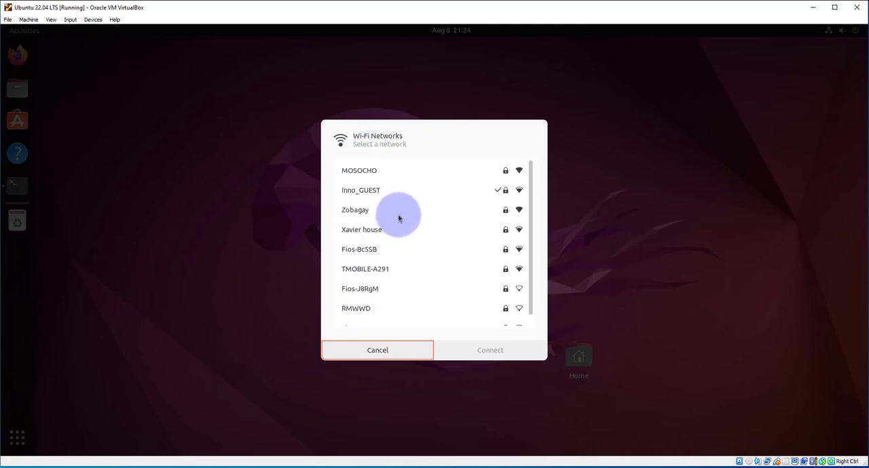
pyautogui.moveTo(500, 380)
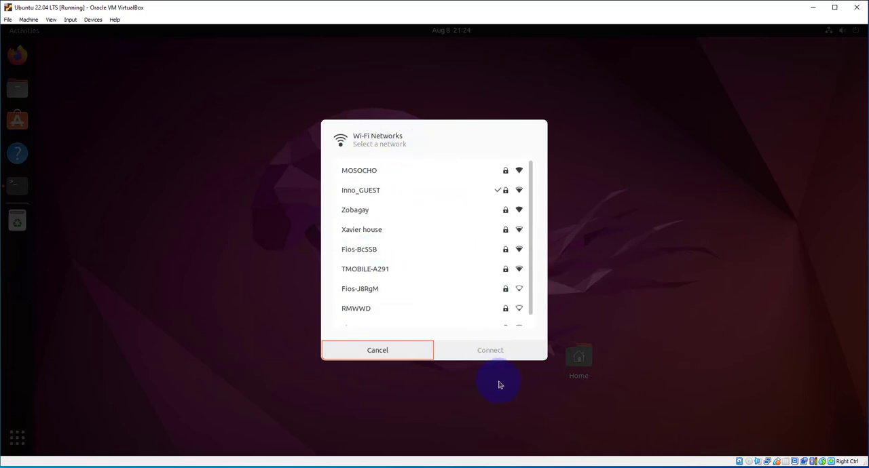
pyautogui.click(378, 351)
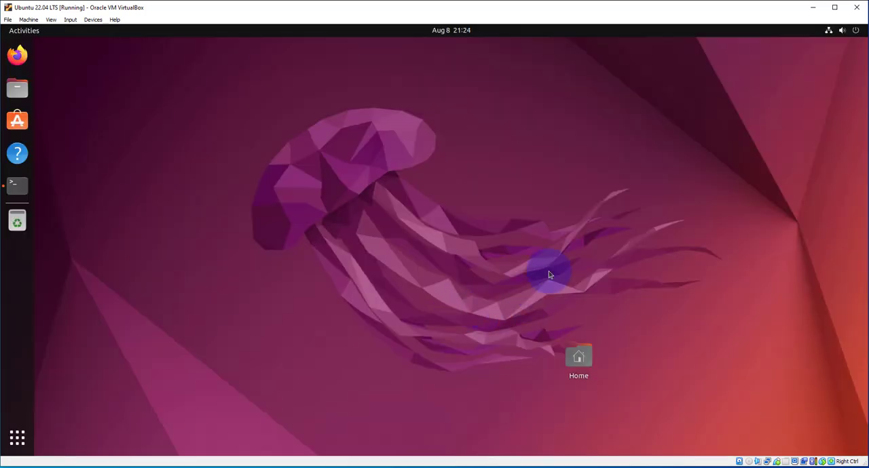
pyautogui.moveTo(581, 235)
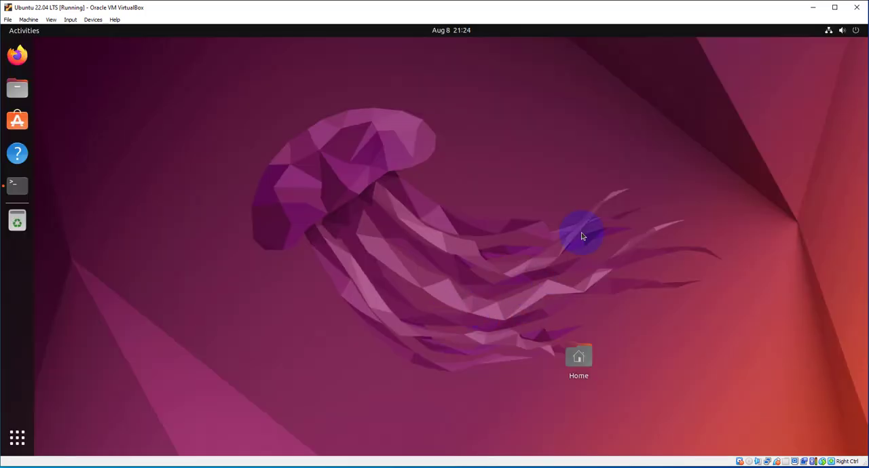
pyautogui.moveTo(17, 186)
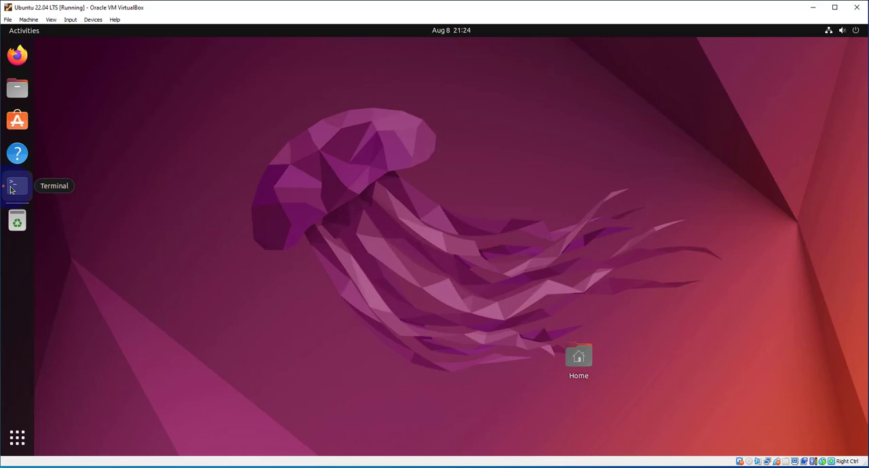
# Step: Restore the terminal and highlight wireless interface wlx00c0cab298fe at 192.168.1.176/24 in the ip add output
pyautogui.click(17, 187)
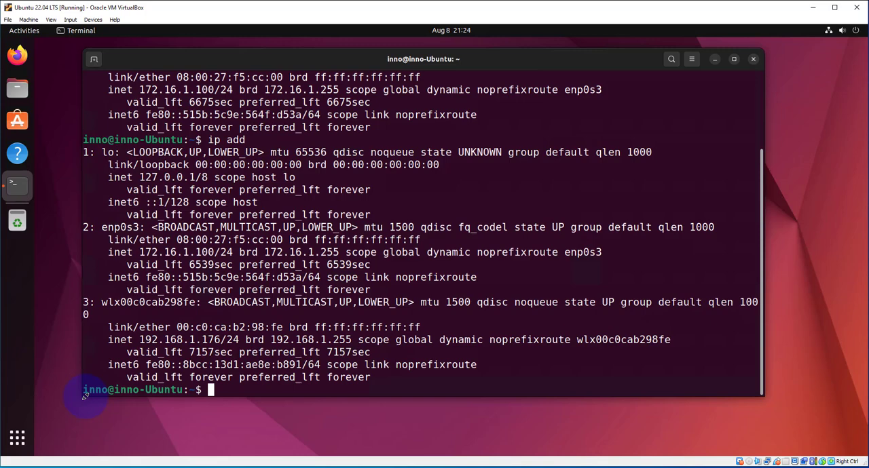
pyautogui.scroll(-3)
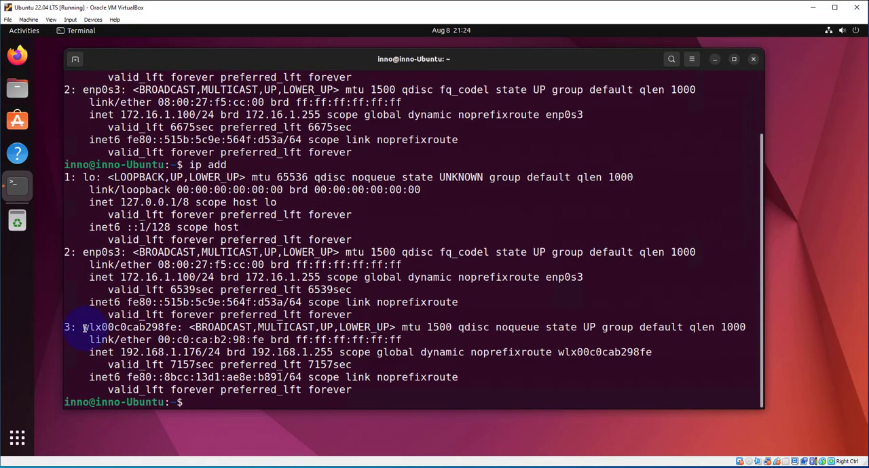
pyautogui.doubleClick(129, 327)
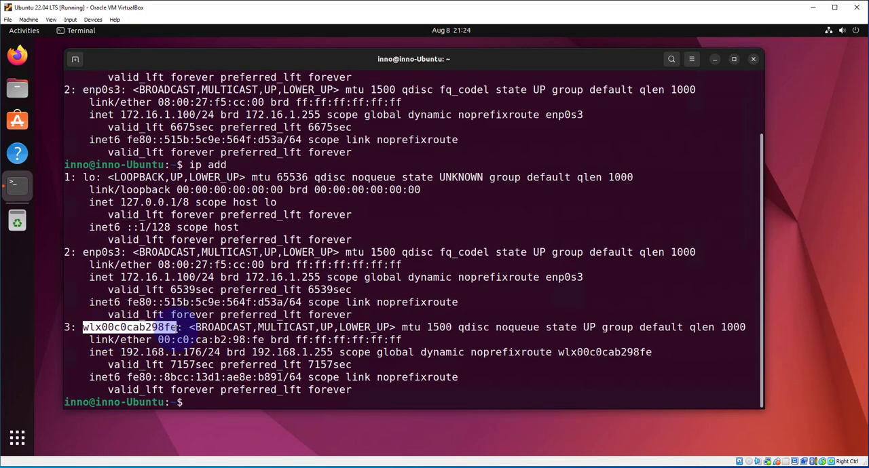